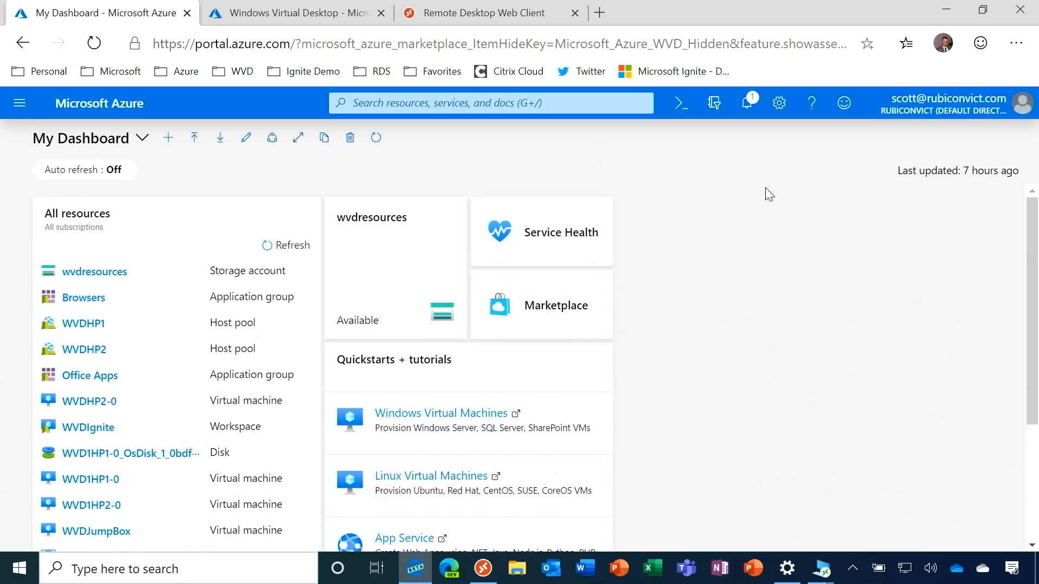
mouse_move(389, 264)
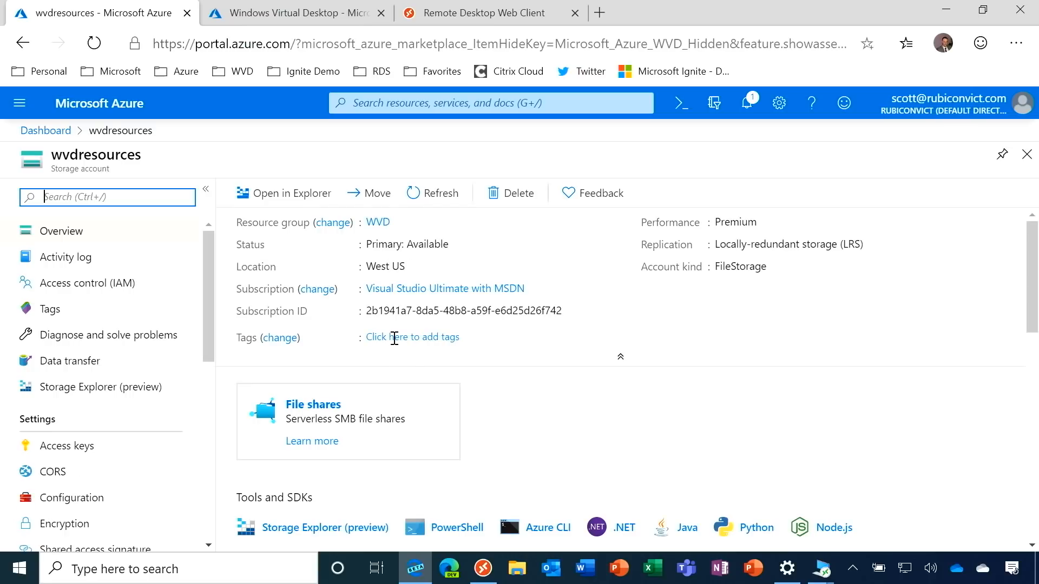
mouse_move(312, 440)
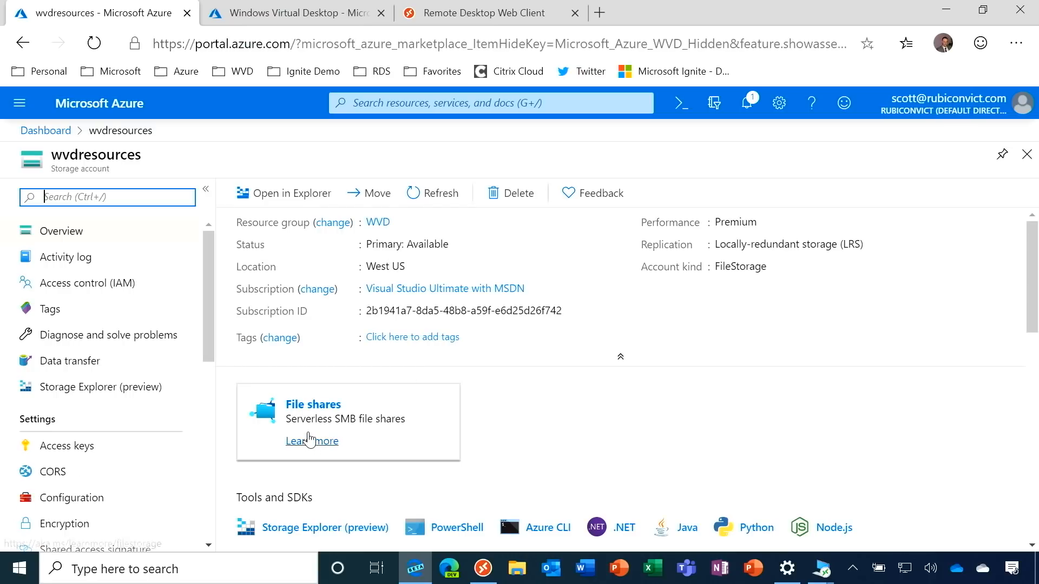
Step: Open the msixpackages file share from the wvdresources storage account's File shares
left_click(313, 405)
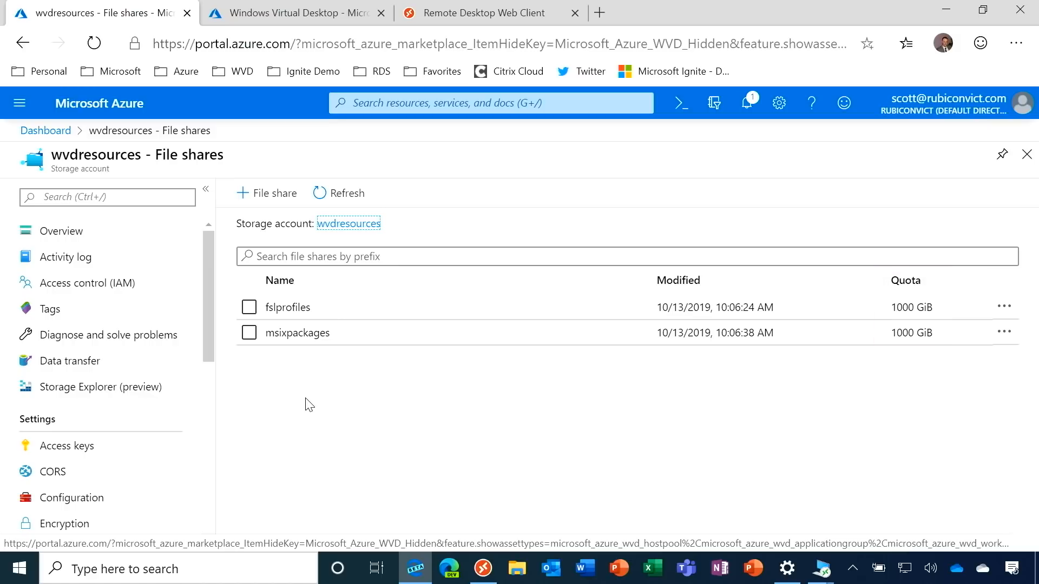
mouse_move(276, 336)
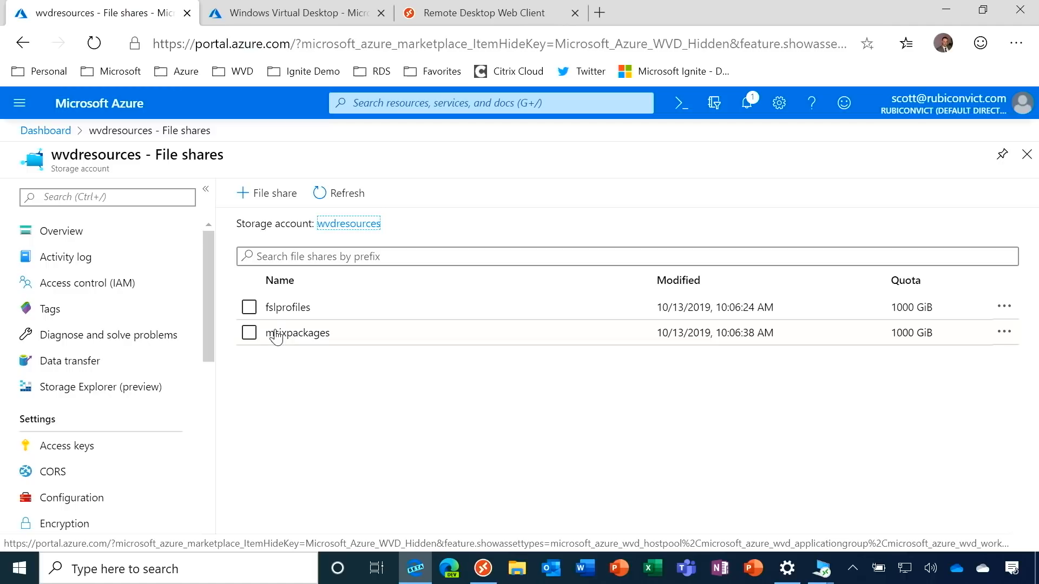
left_click(297, 333)
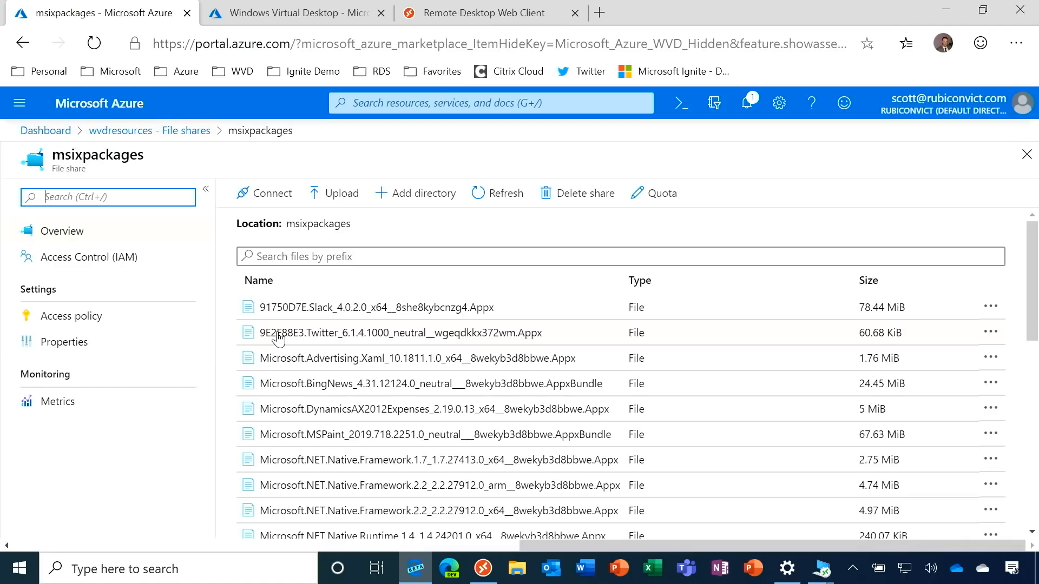
scroll("down", 3)
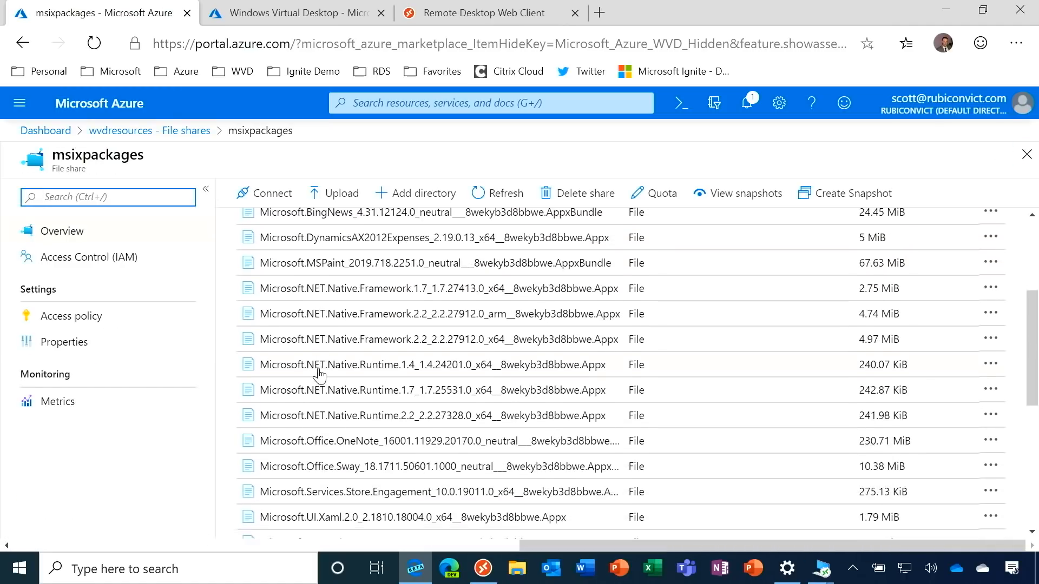
scroll("down", 3)
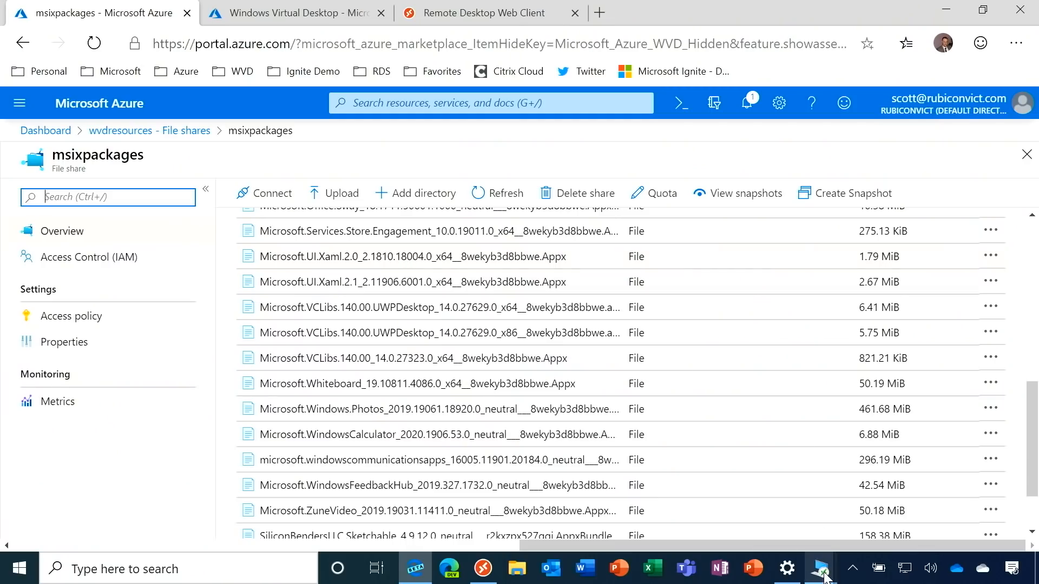
mouse_move(821, 569)
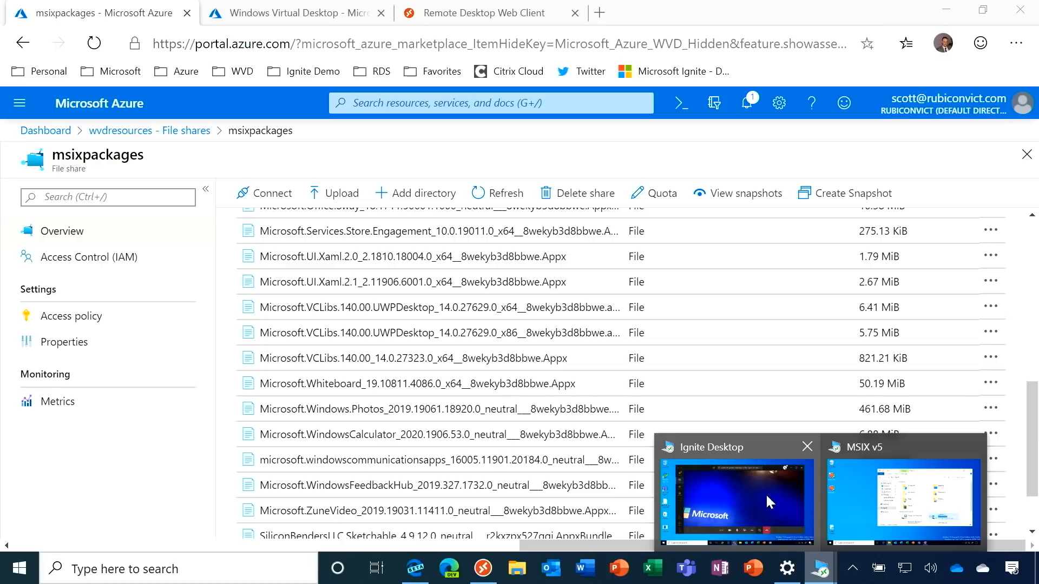
left_click(734, 497)
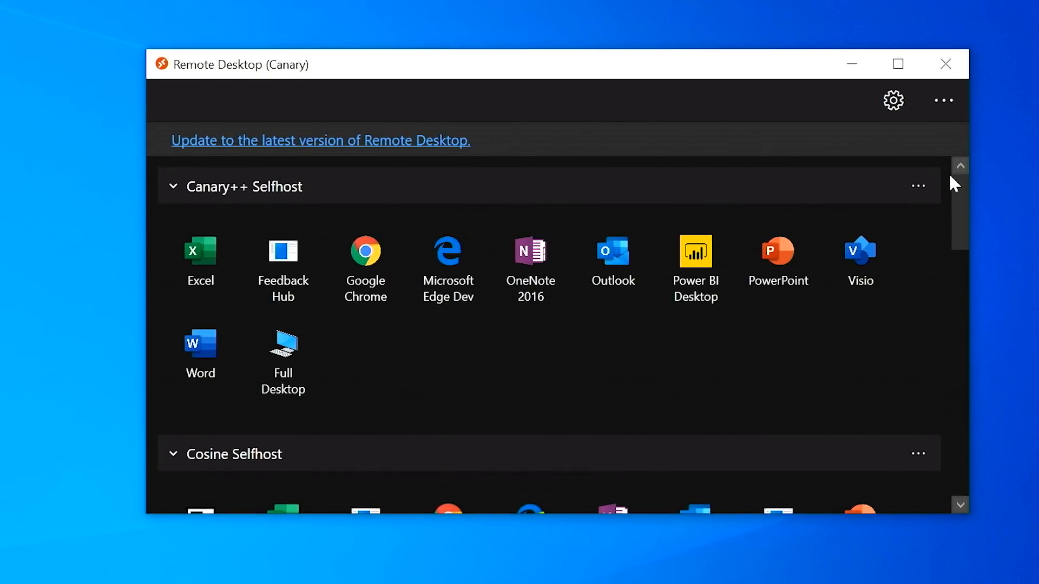
Step: Open the Remote Desktop client's general Settings from the gear icon
left_click(892, 100)
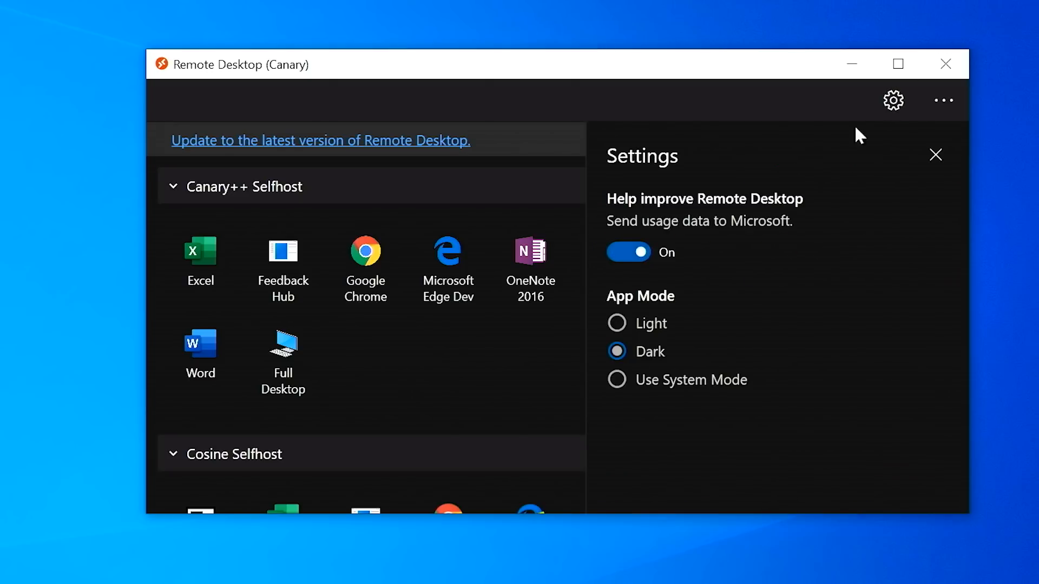
Step: Switch app mode to Light and back to Dark, close Settings, and scroll to WVDContoso.com
left_click(616, 324)
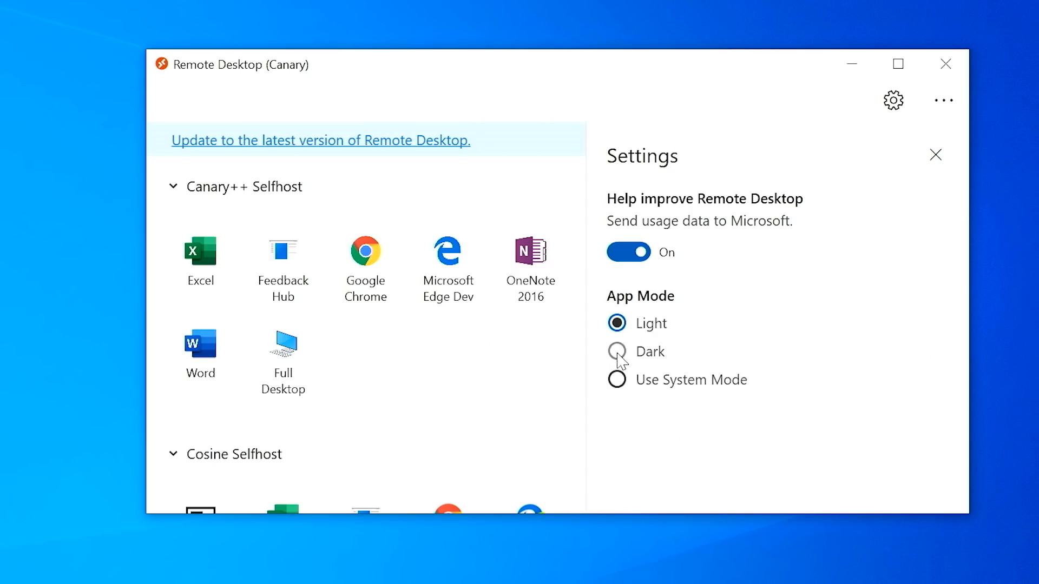
left_click(617, 351)
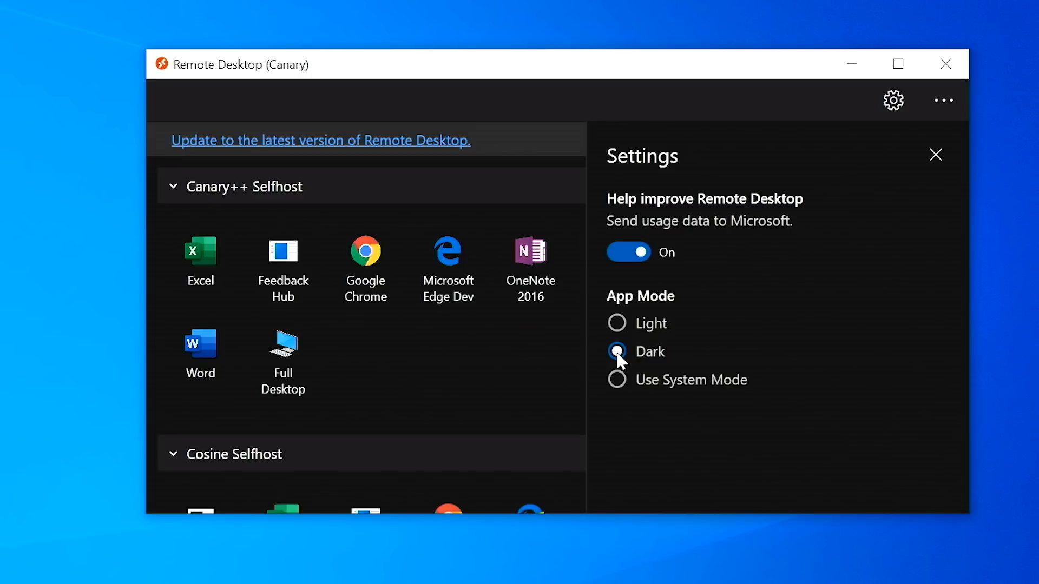
left_click(935, 154)
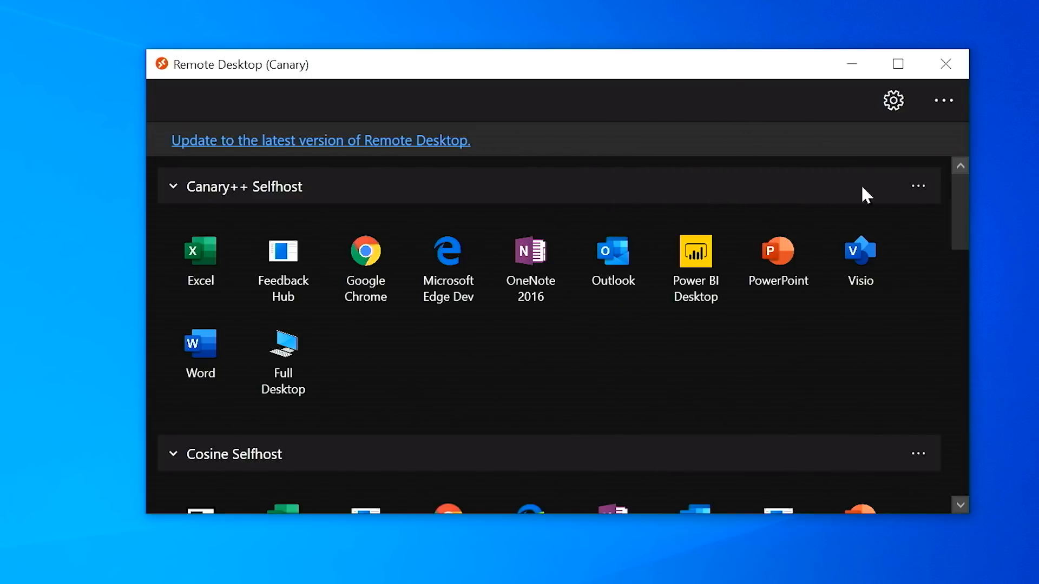
scroll("down", 3)
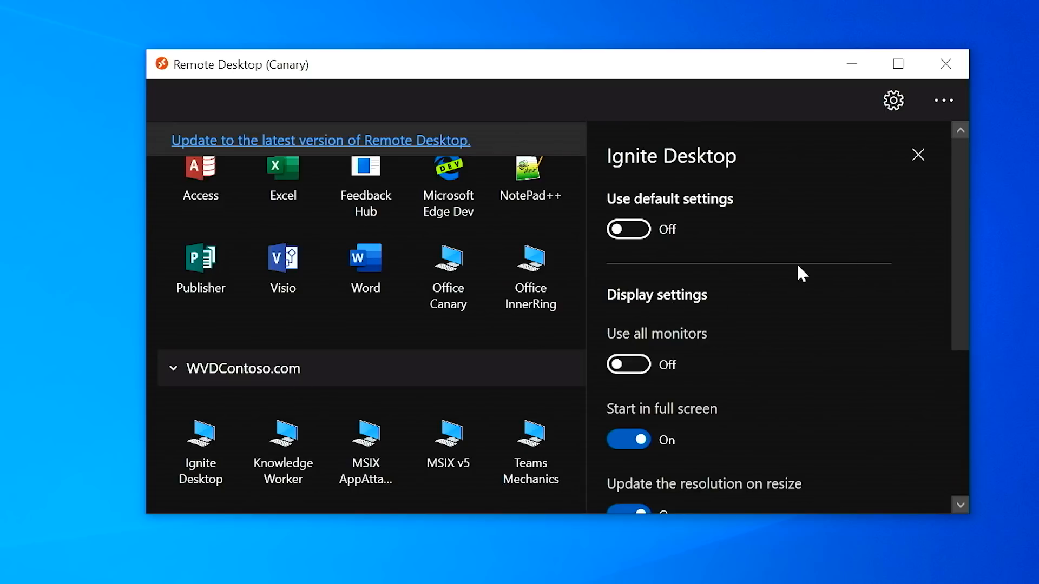
Step: Keep Ignite Desktop off default settings, disable resolution update on resize, and check Resolution options
left_click(627, 229)
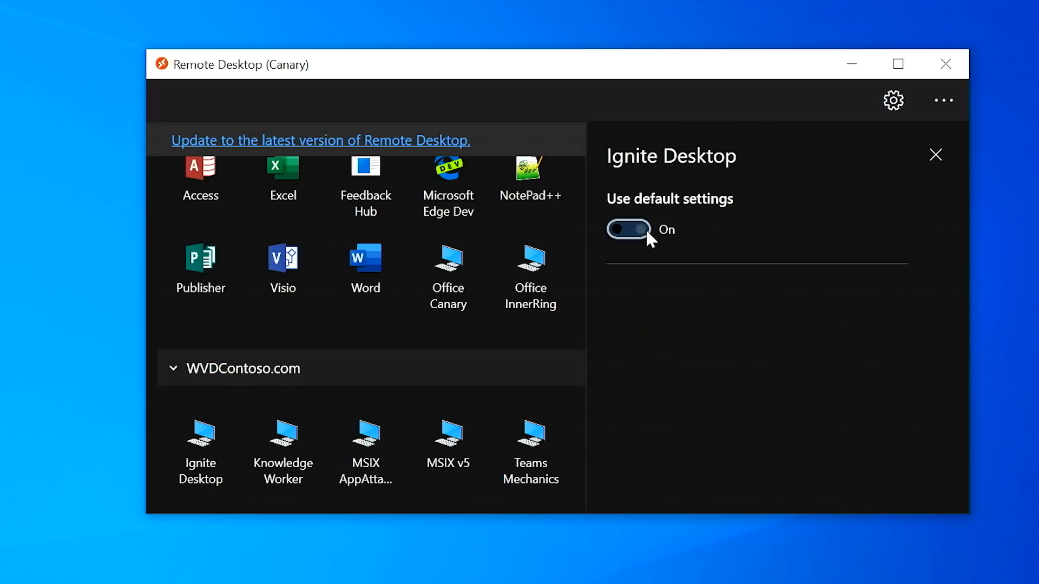
left_click(628, 230)
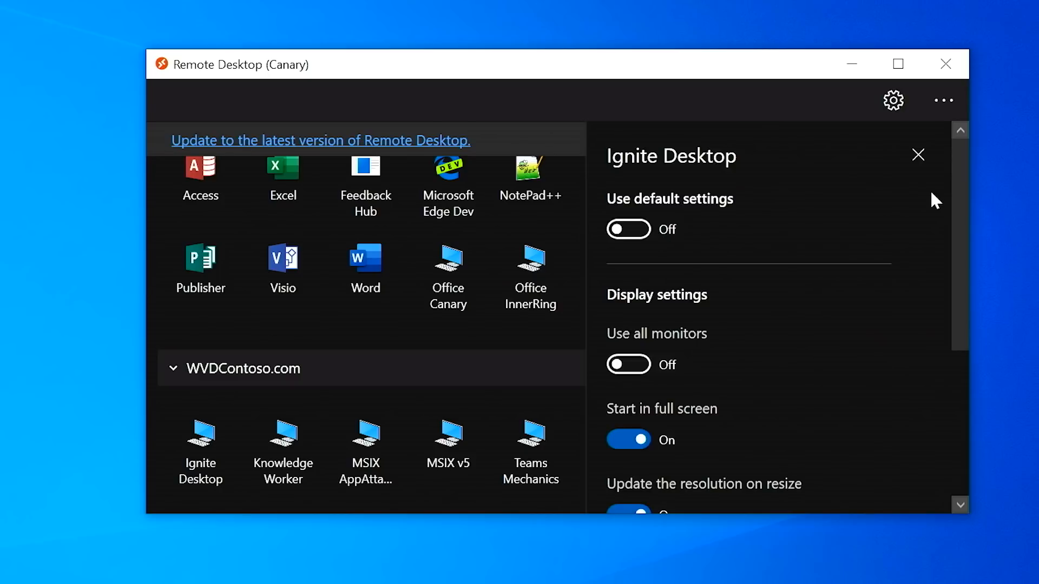
scroll("down", 3)
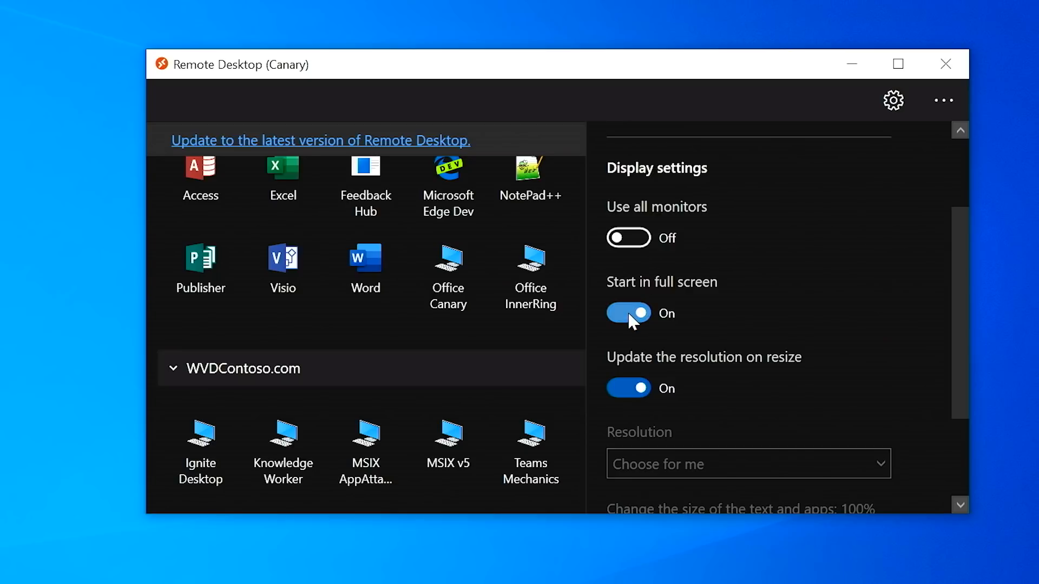
left_click(628, 389)
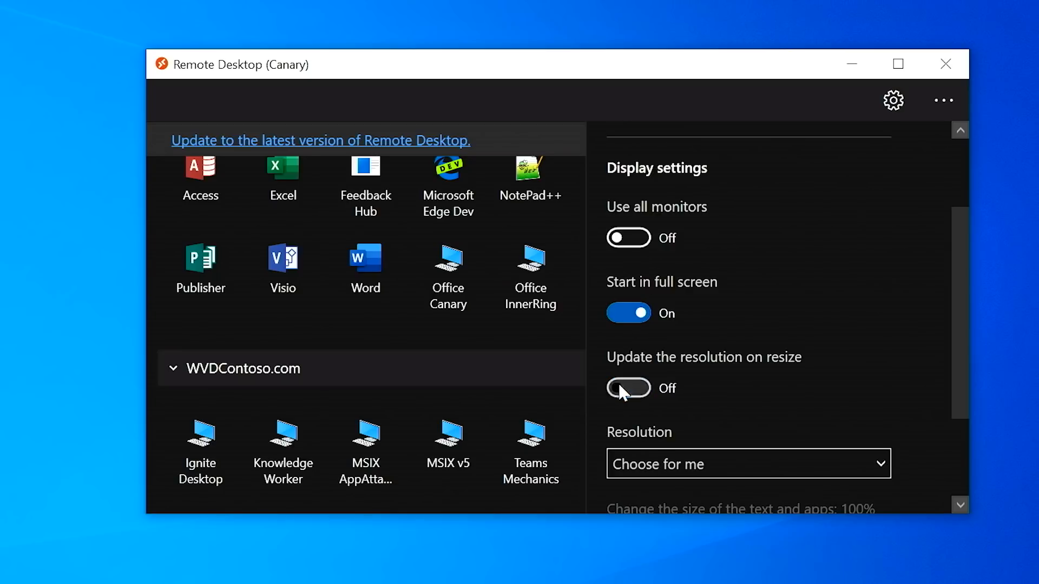
mouse_move(699, 469)
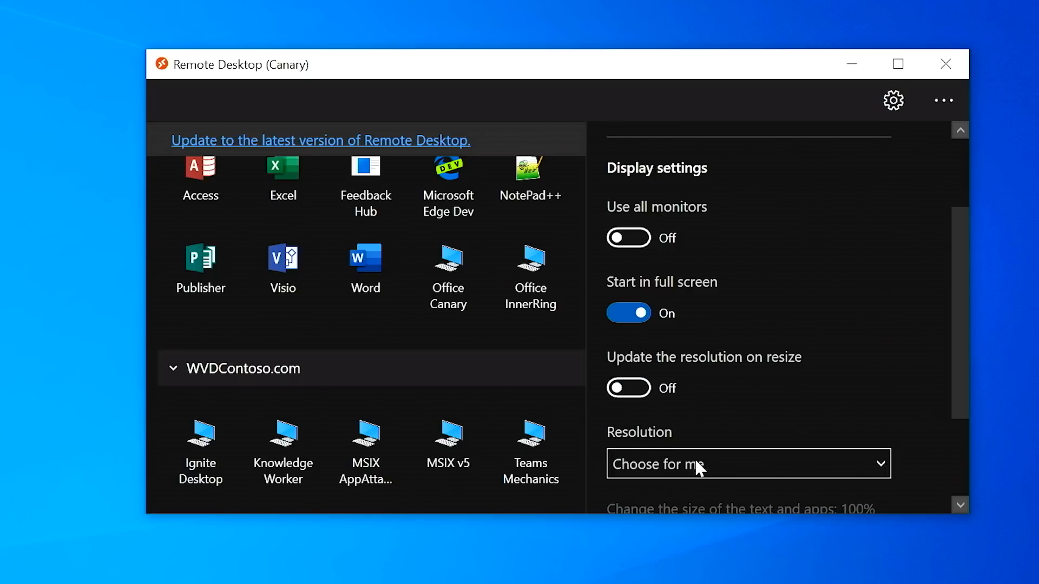
left_click(746, 463)
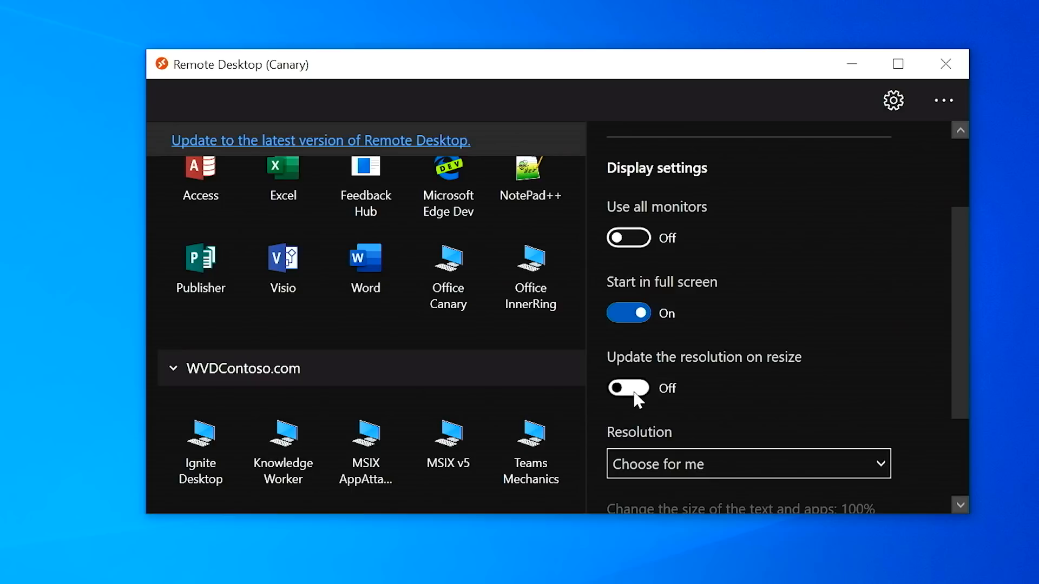
left_click(945, 64)
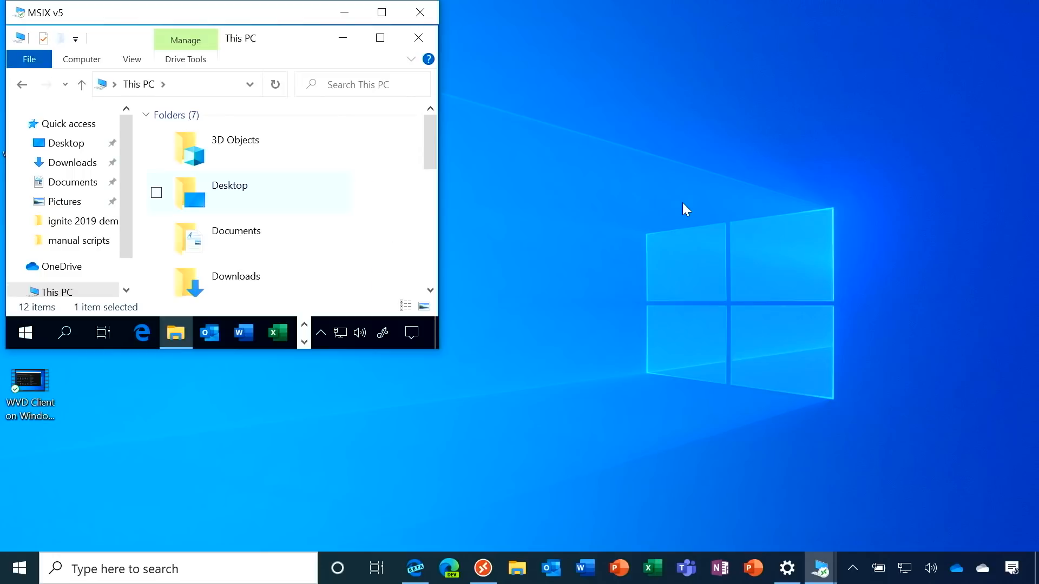
mouse_move(542, 255)
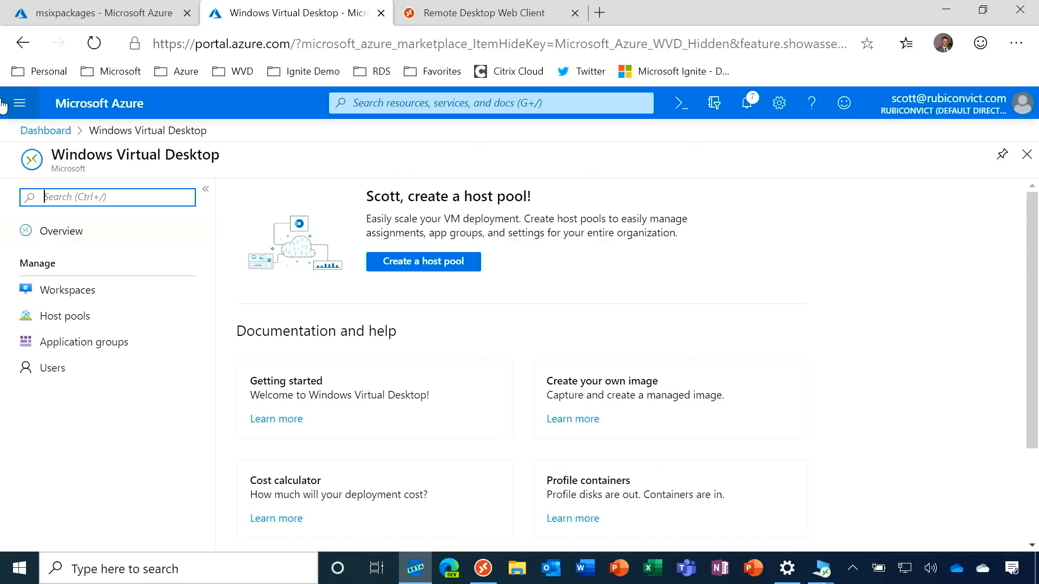
Step: Go to Host pools under Manage in the Windows Virtual Desktop hub
left_click(20, 103)
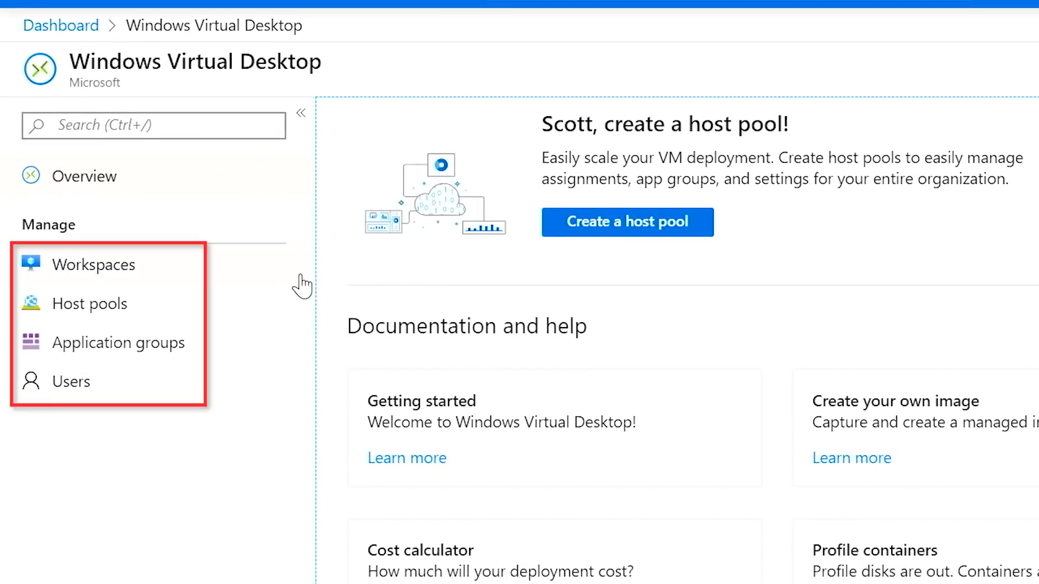
mouse_move(215, 437)
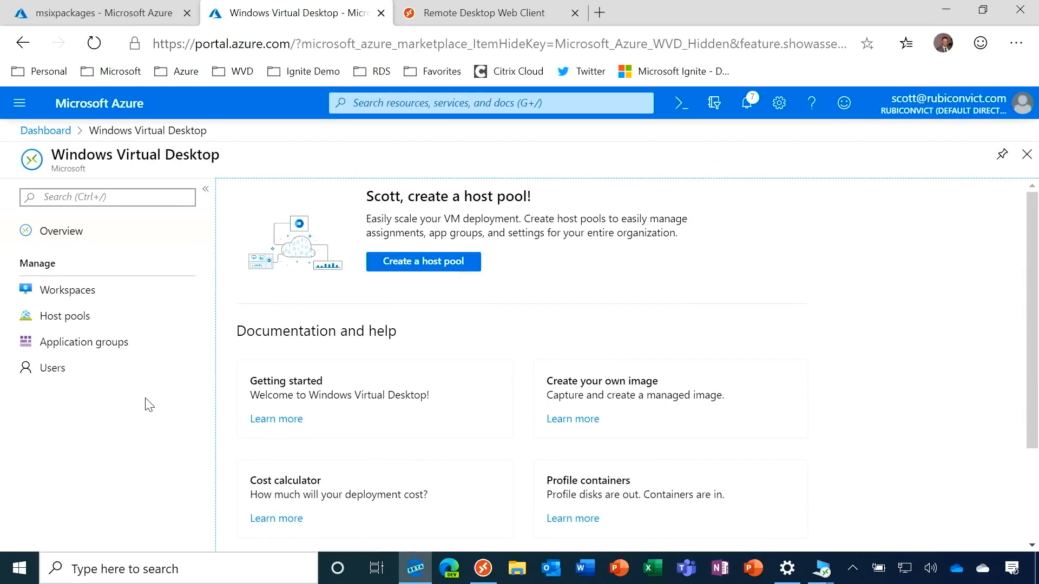
left_click(64, 316)
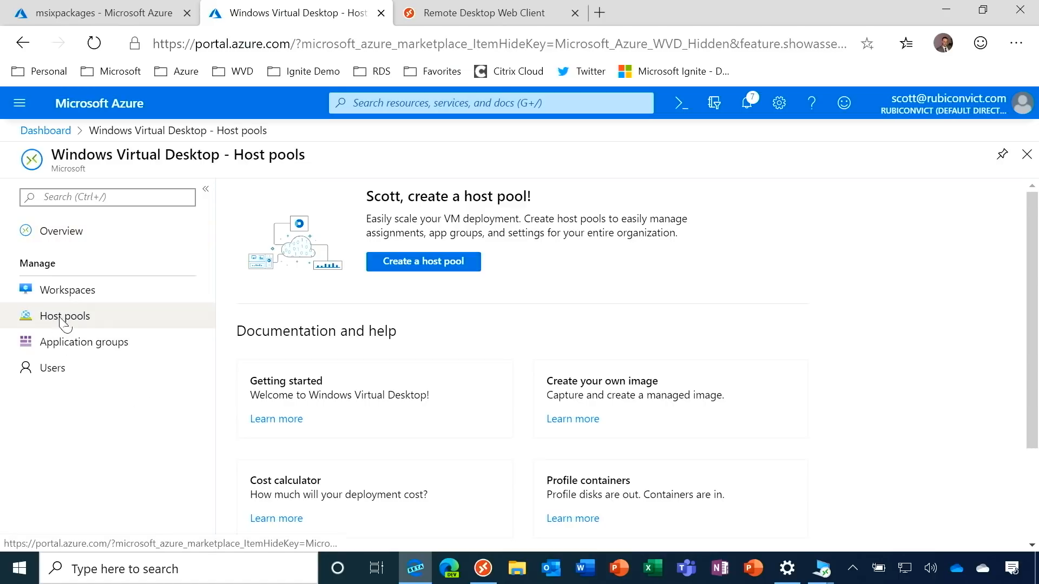
Step: Open the WVDHP1 host pool and scroll its overview showing one virtual machine
left_click(65, 316)
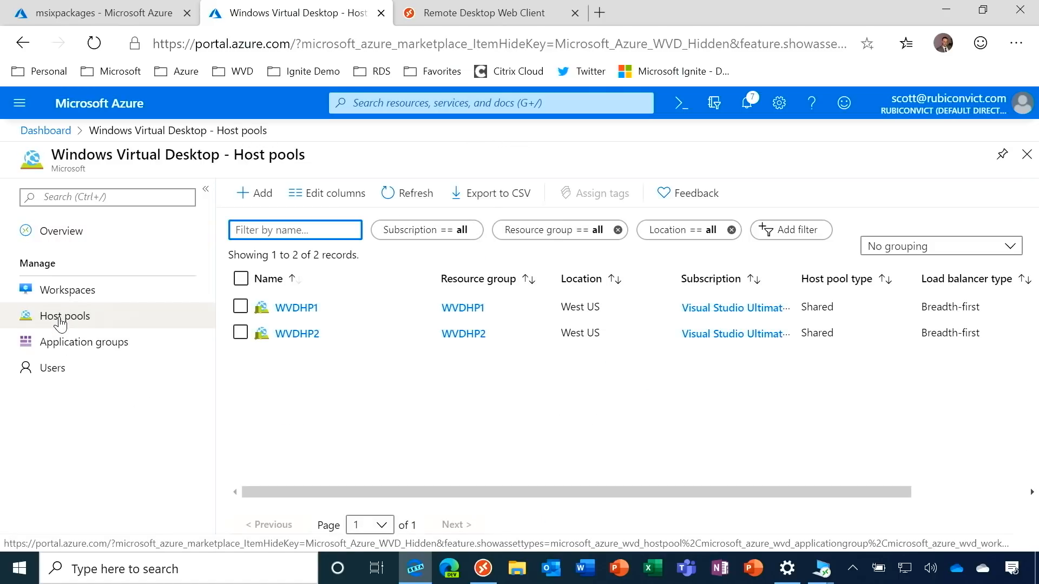
mouse_move(542, 457)
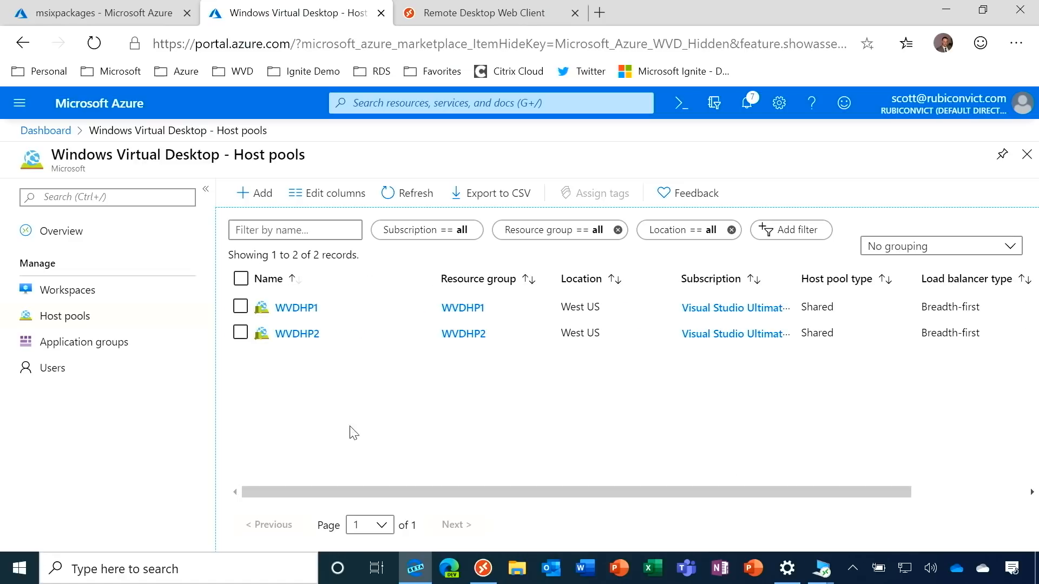
left_click(295, 307)
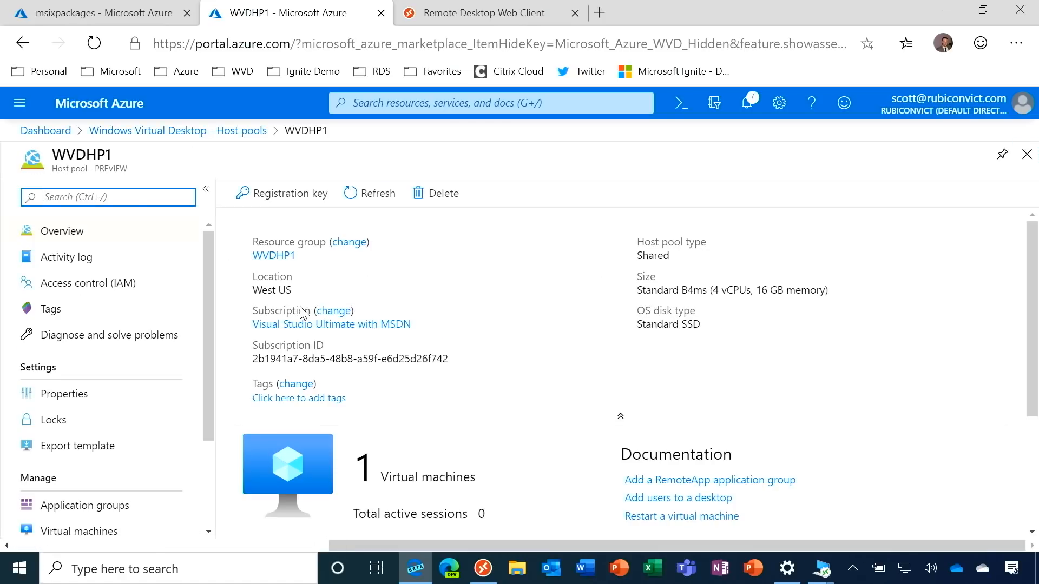
scroll("down", 3)
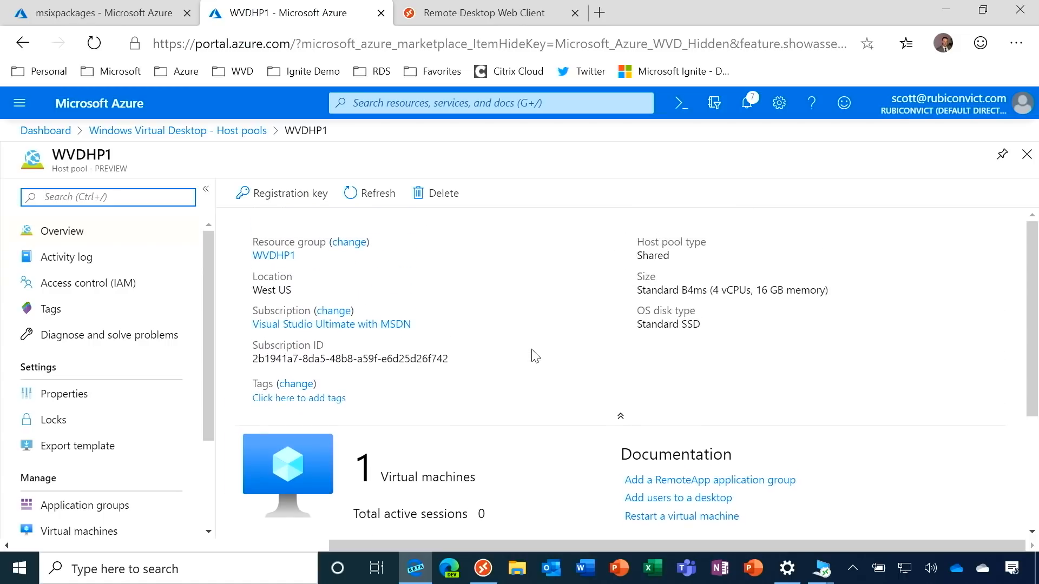
mouse_move(270, 193)
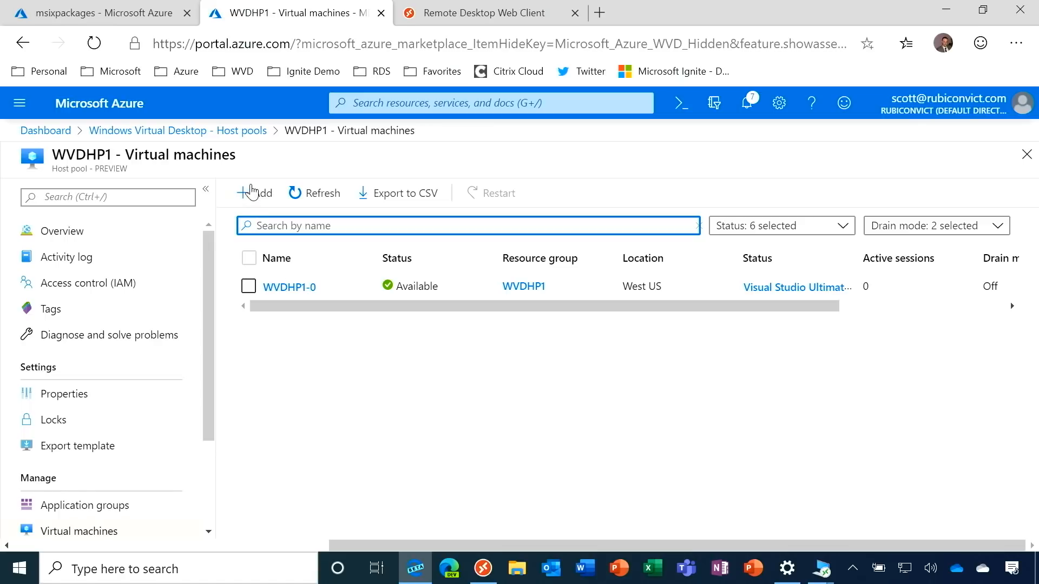
mouse_move(357, 387)
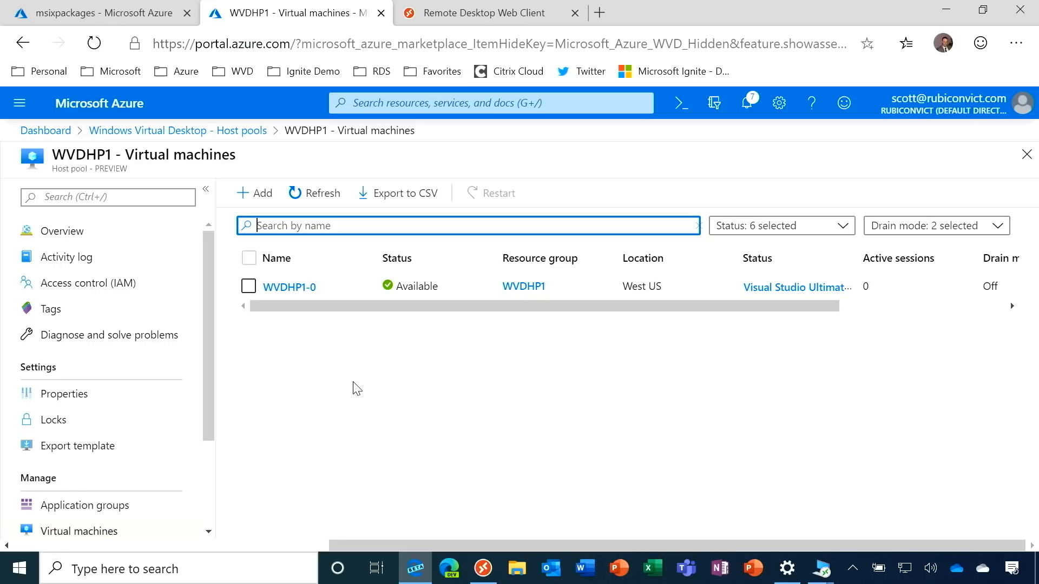
mouse_move(194, 401)
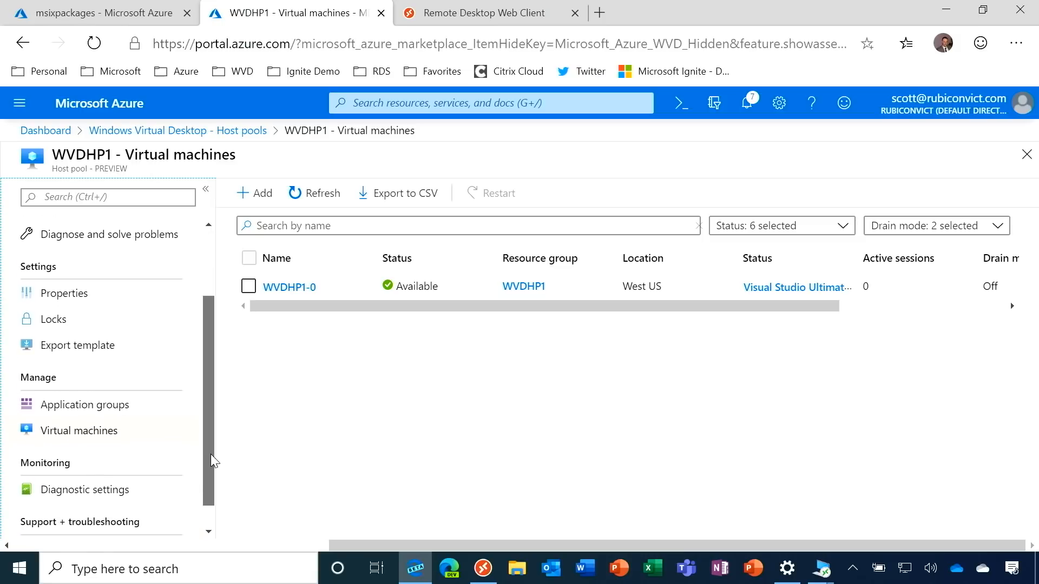
Step: Open WVDHP1's Browsers application group and view its Assignments
left_click(85, 404)
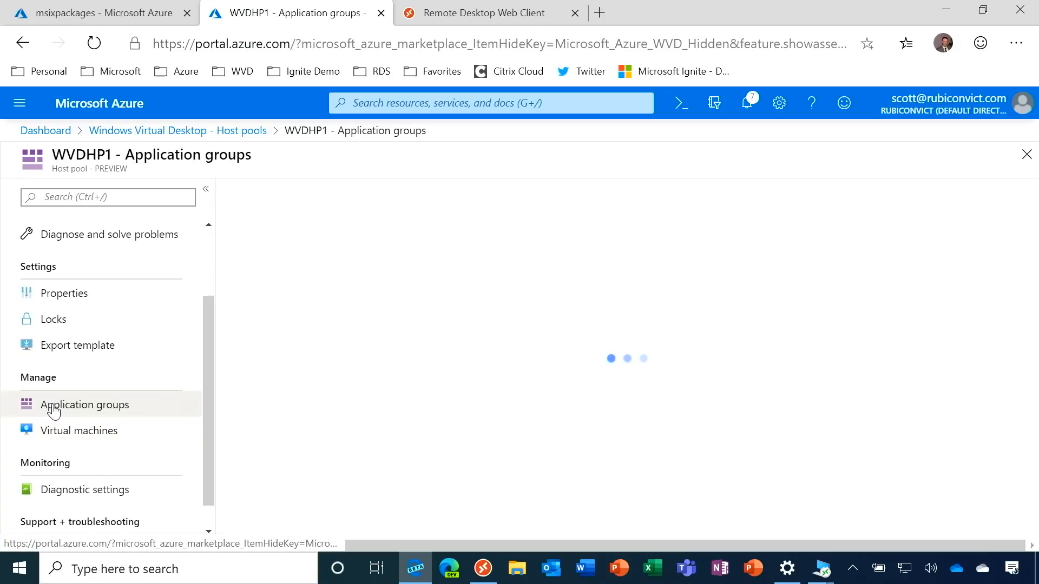
left_click(84, 405)
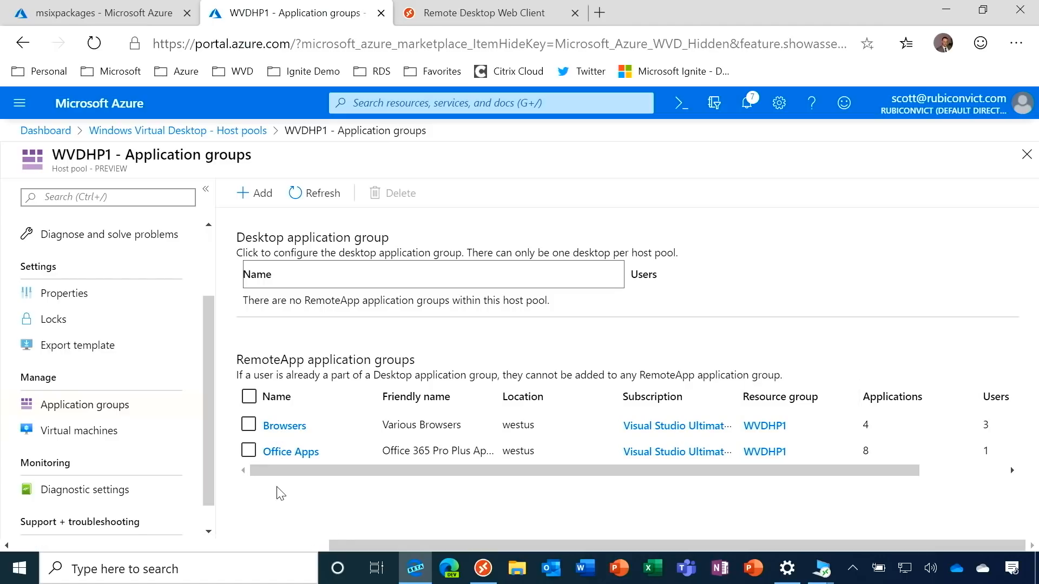
left_click(285, 425)
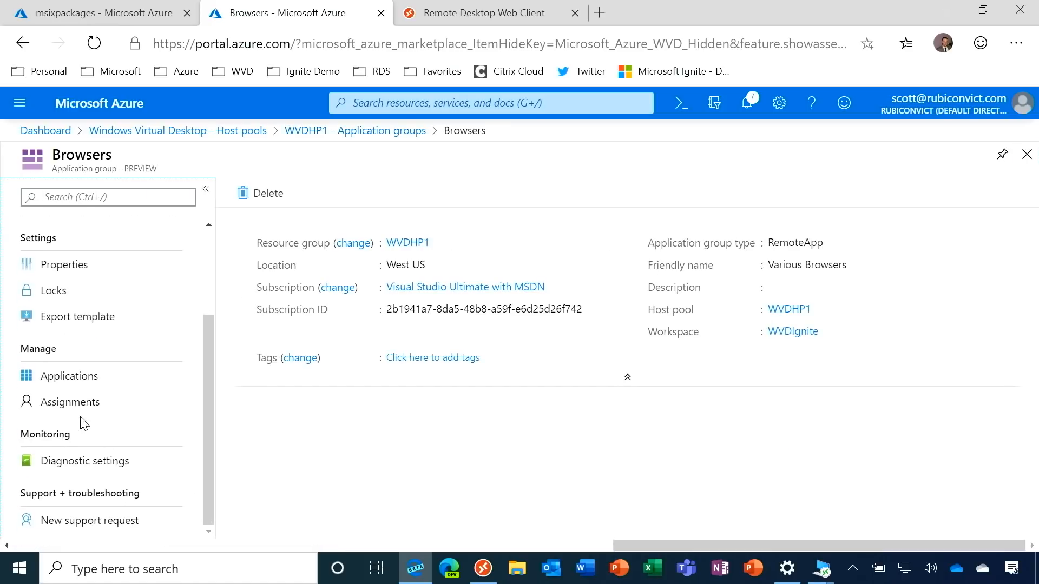
left_click(69, 401)
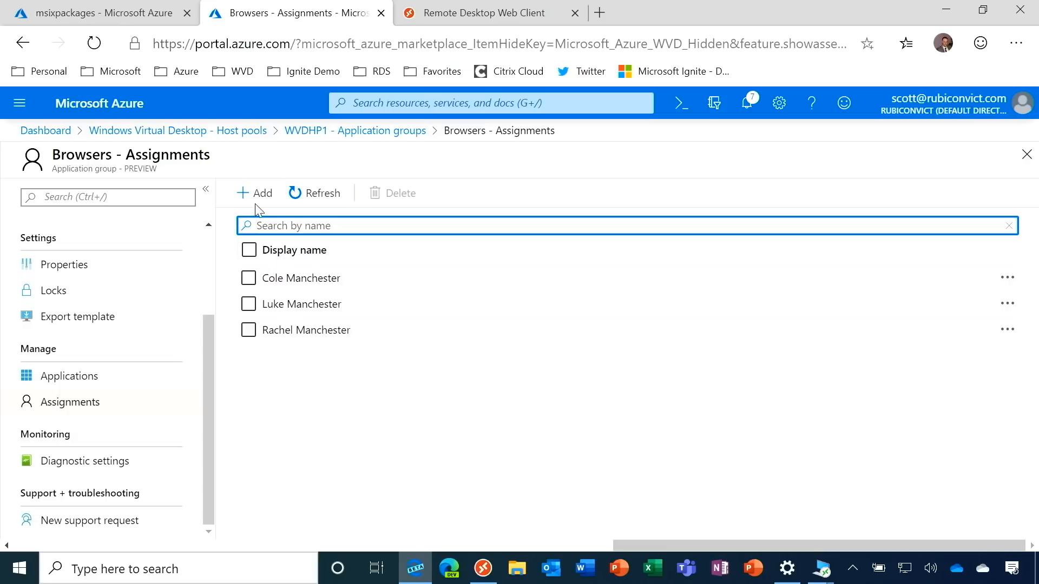
mouse_move(254, 195)
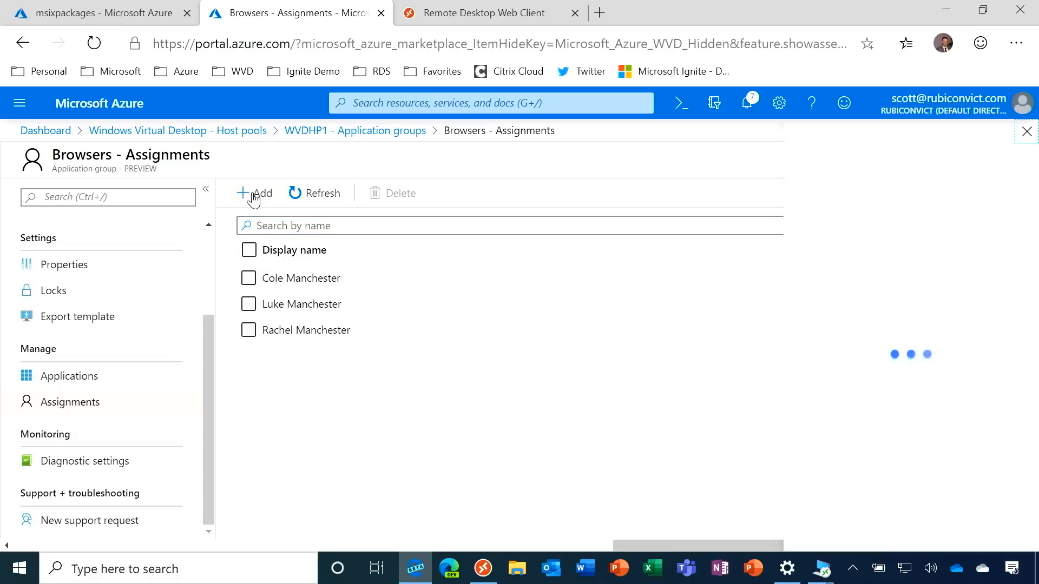
Step: Add the AccountingDepartment group to the Browsers assignments and confirm with Select
left_click(254, 193)
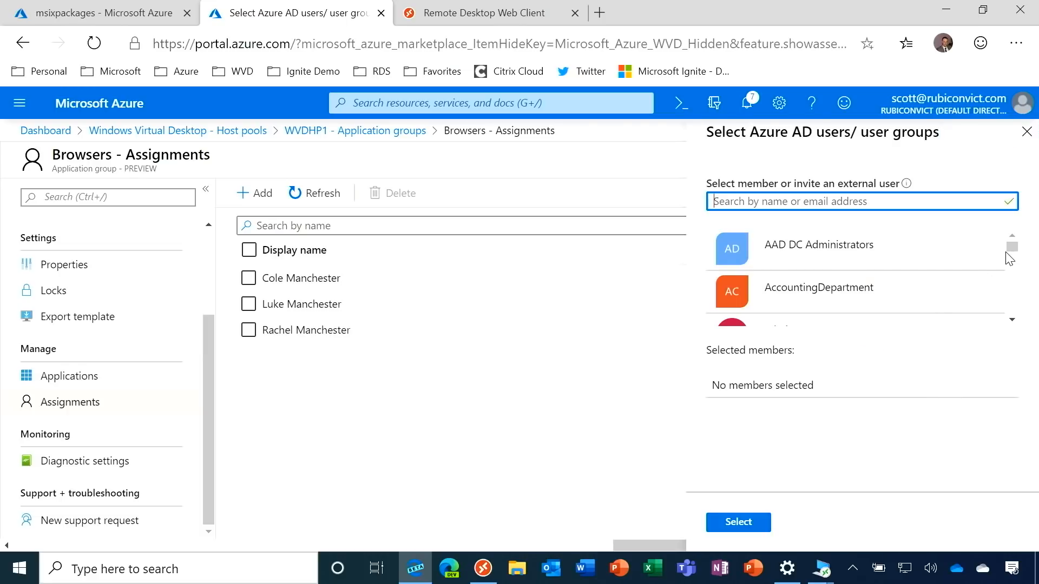
left_click(818, 287)
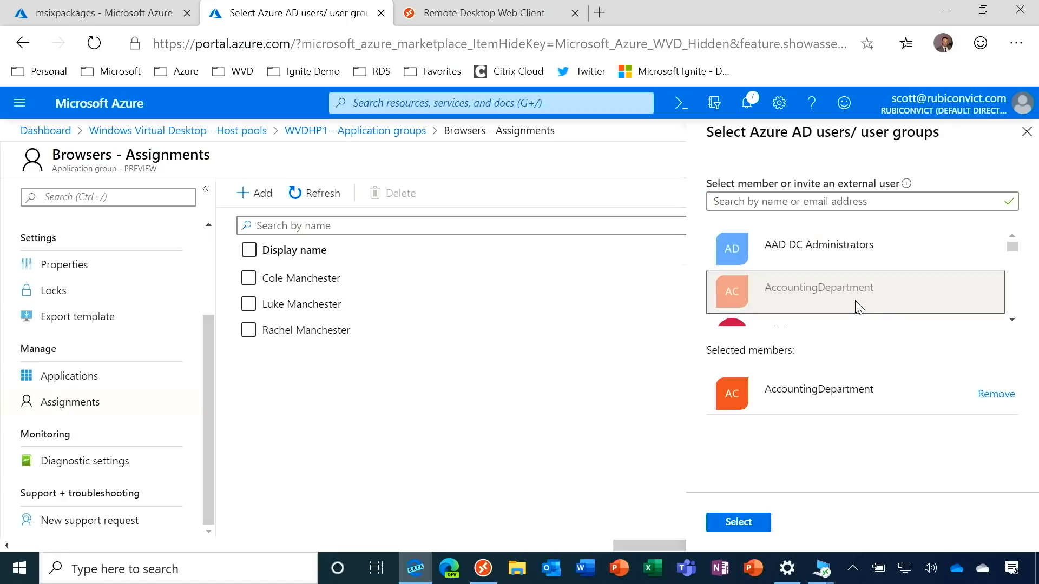
left_click(737, 522)
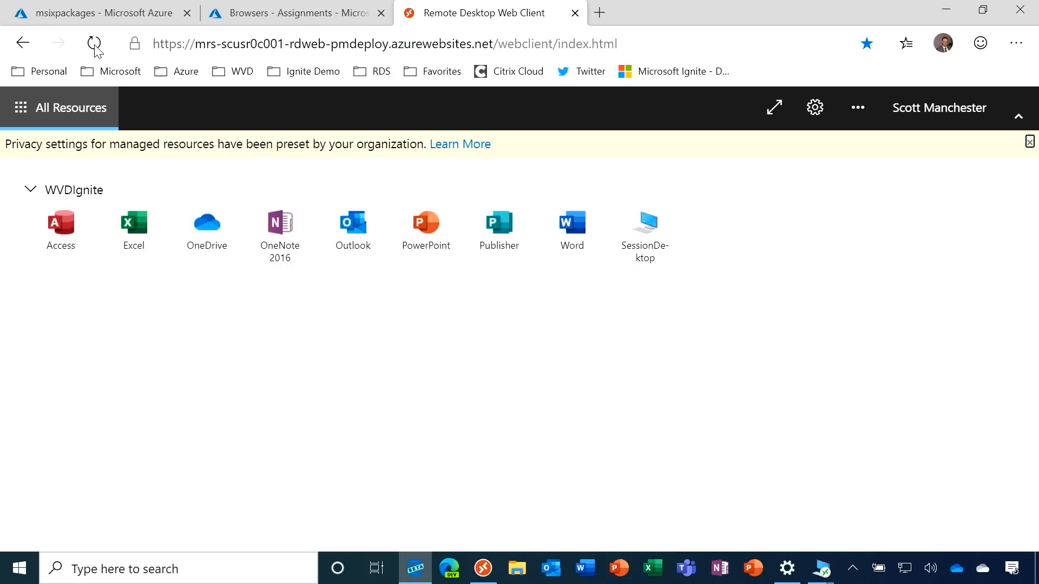
Step: Refresh the Remote Desktop Web Client page to check for the Browsers apps
left_click(94, 43)
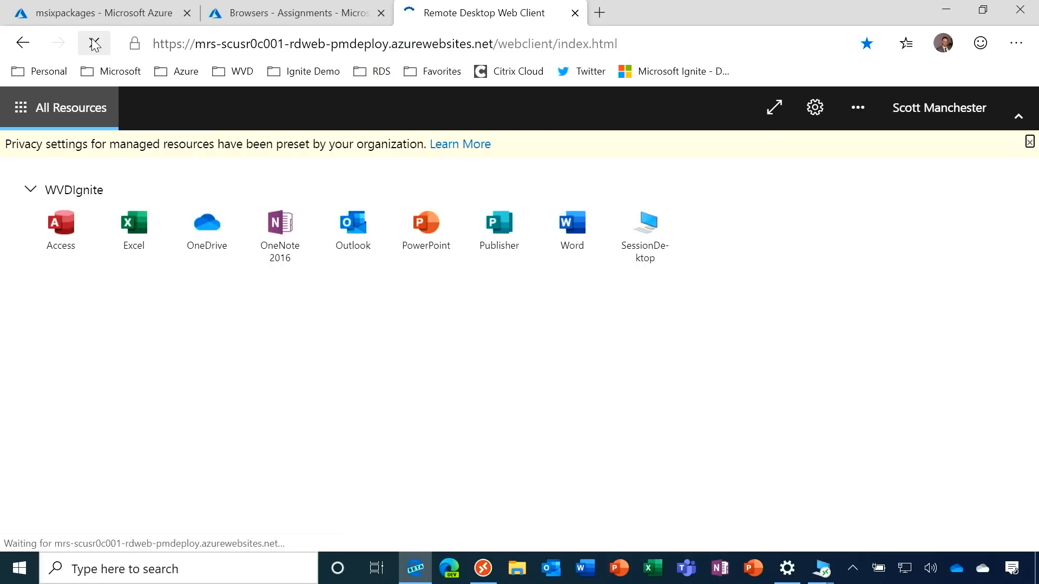